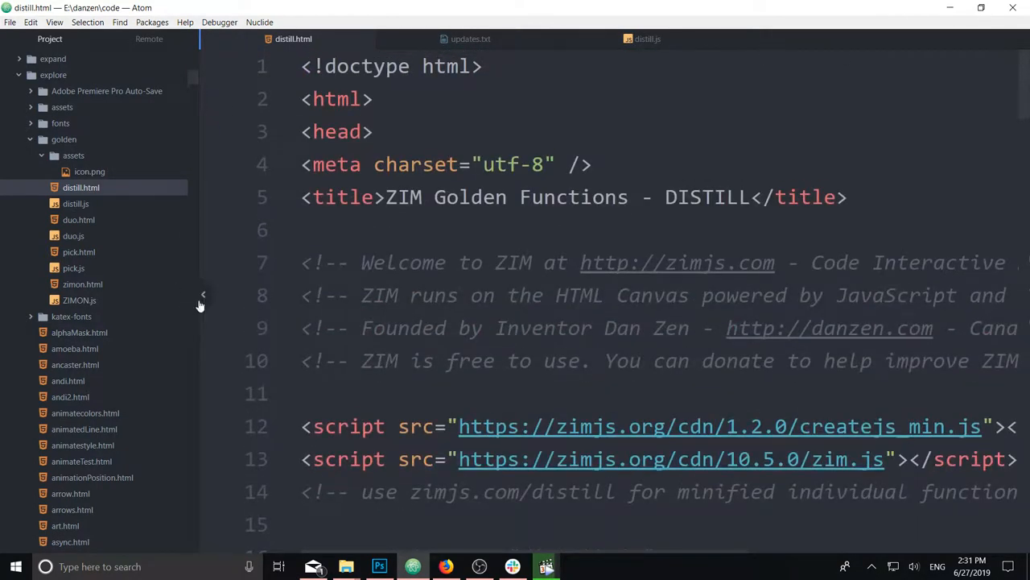
Hide the Tree View panel and scroll down through distill.html's frame and tile code.
click(203, 293)
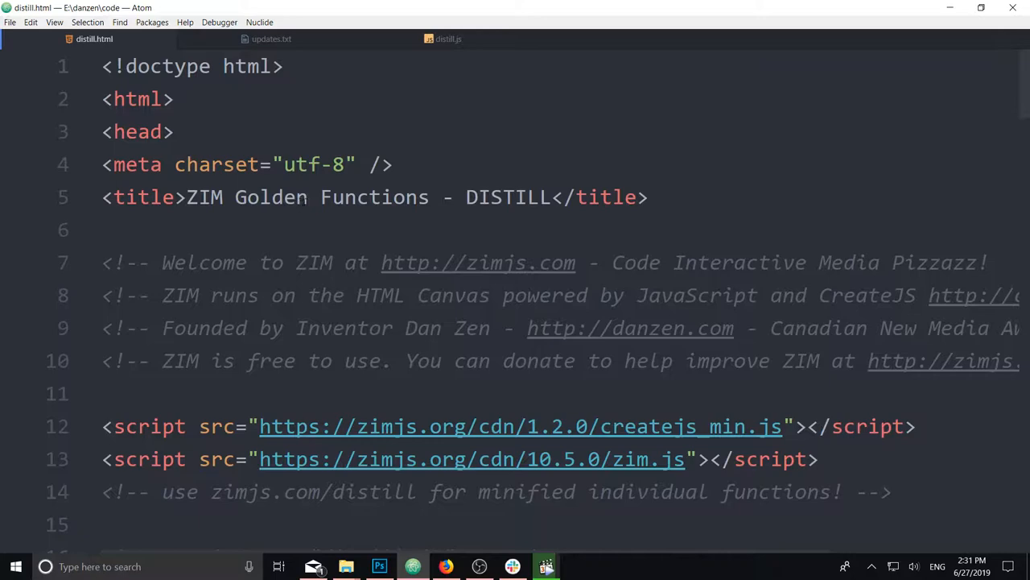
scroll(down, 3)
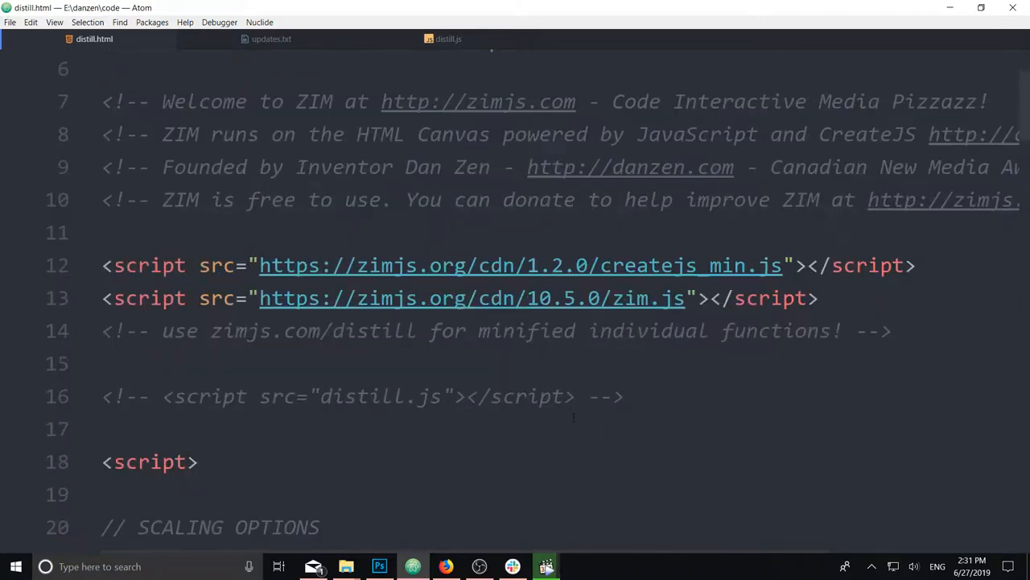
scroll(down, 3)
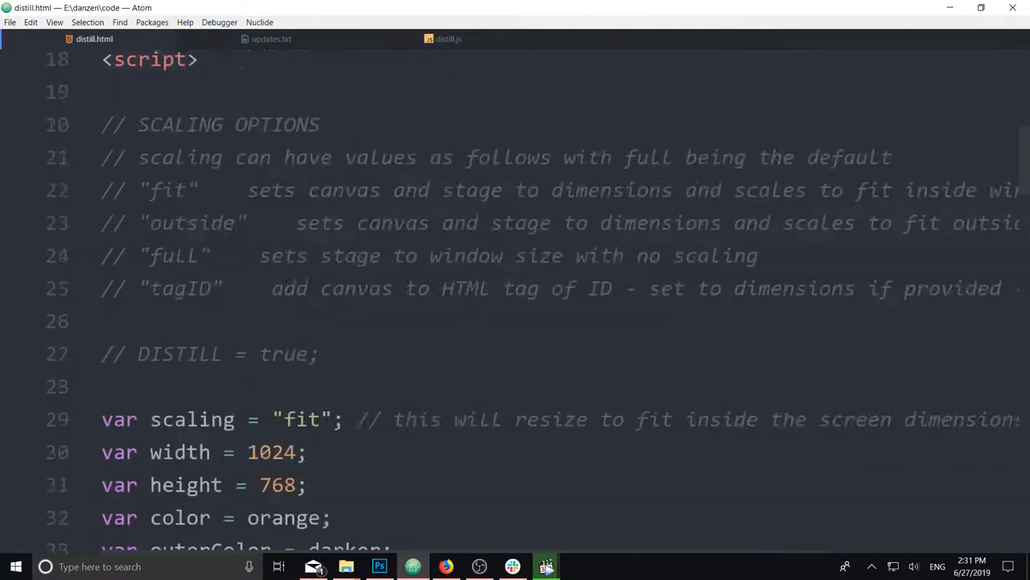
scroll(down, 3)
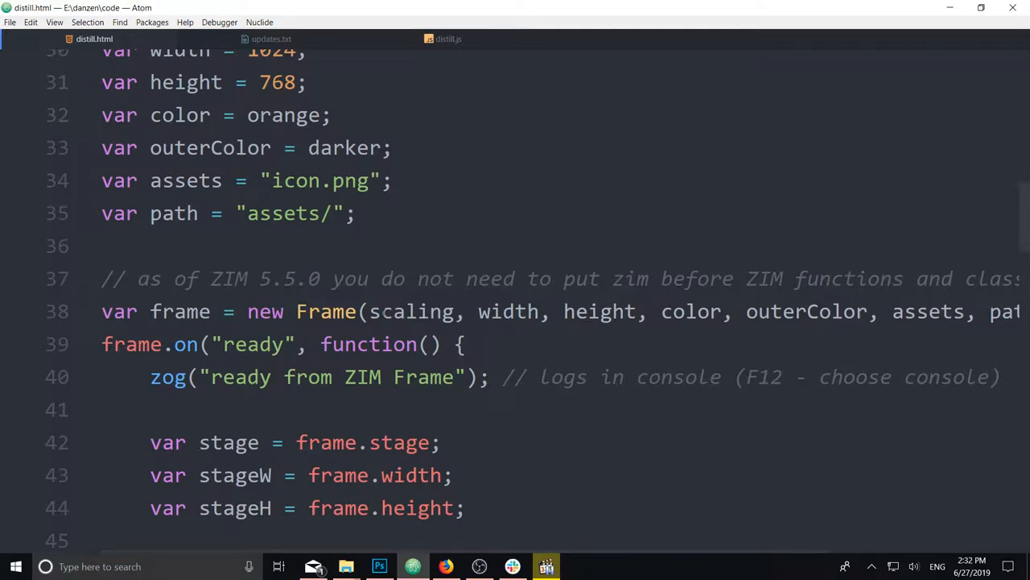
scroll(down, 3)
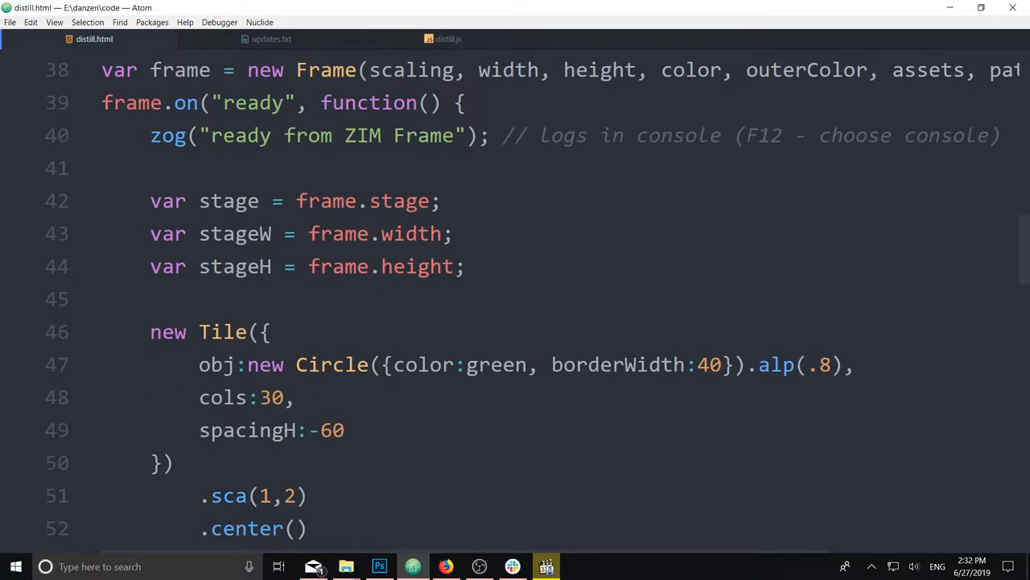
scroll(down, 3)
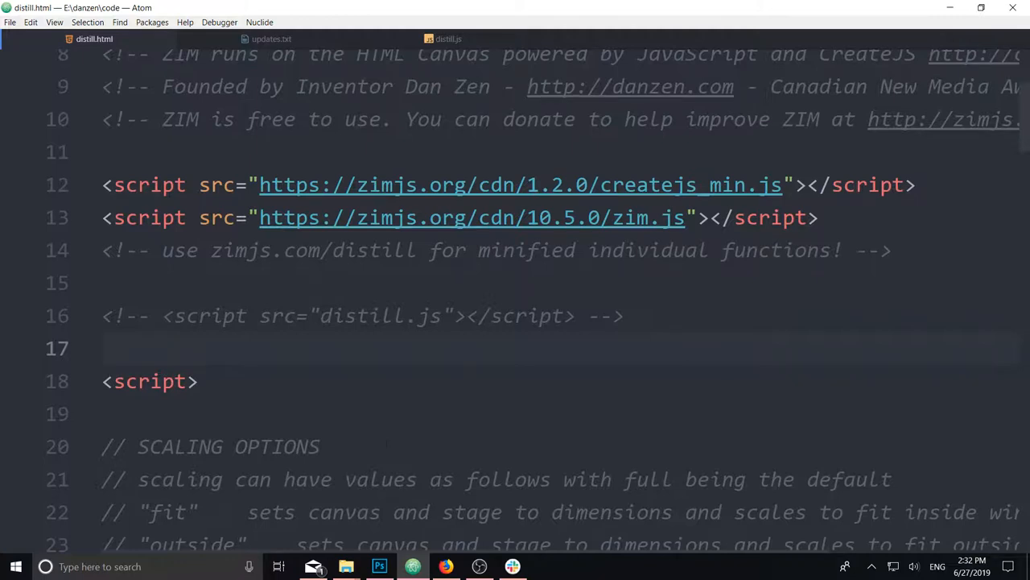
Uncomment line 27 so DISTILL = true; is active, selecting the value true.
click(103, 348)
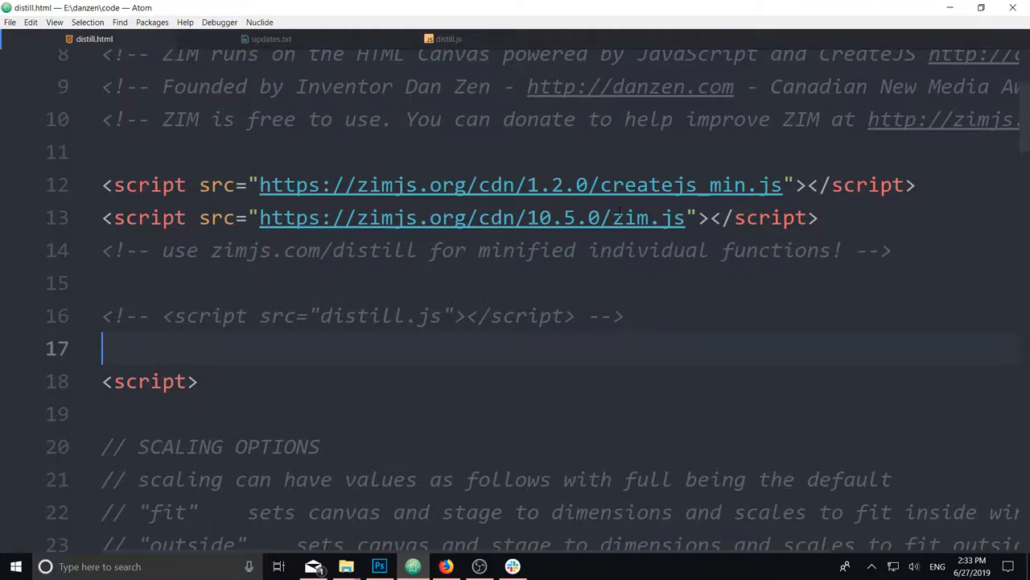
scroll(down, 3)
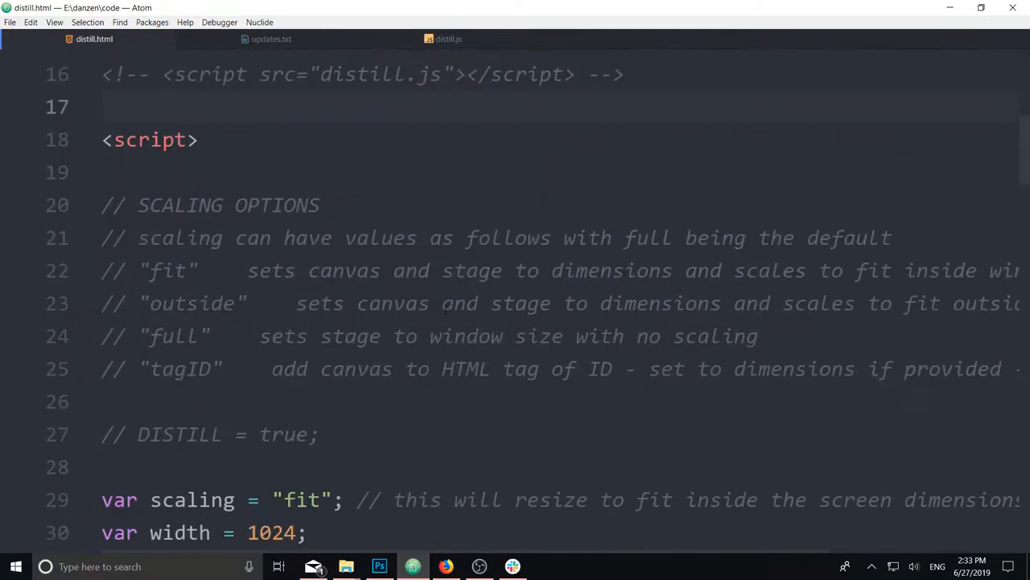
scroll(down, 3)
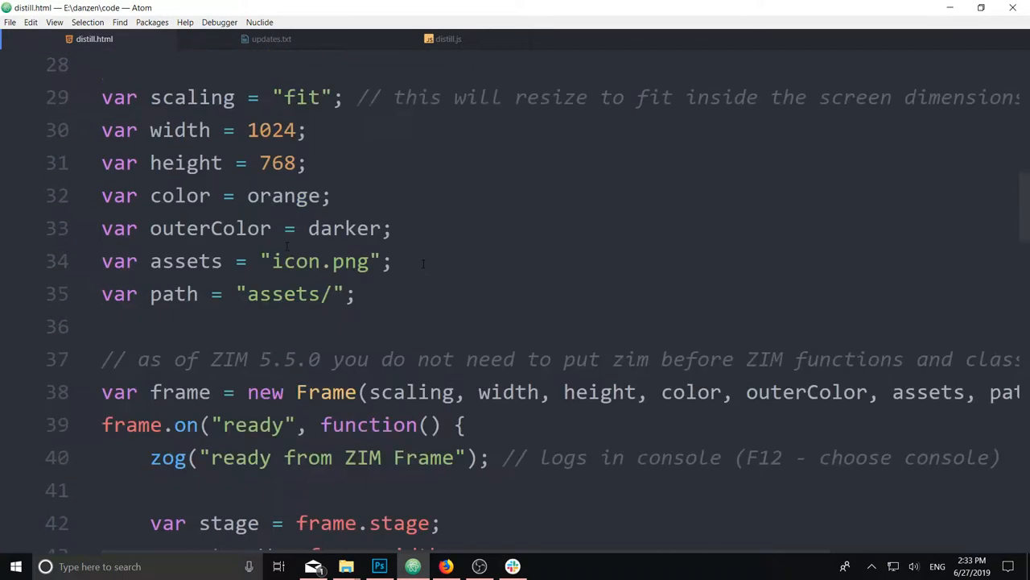
scroll(up, 3)
text(DISTILL = true;)
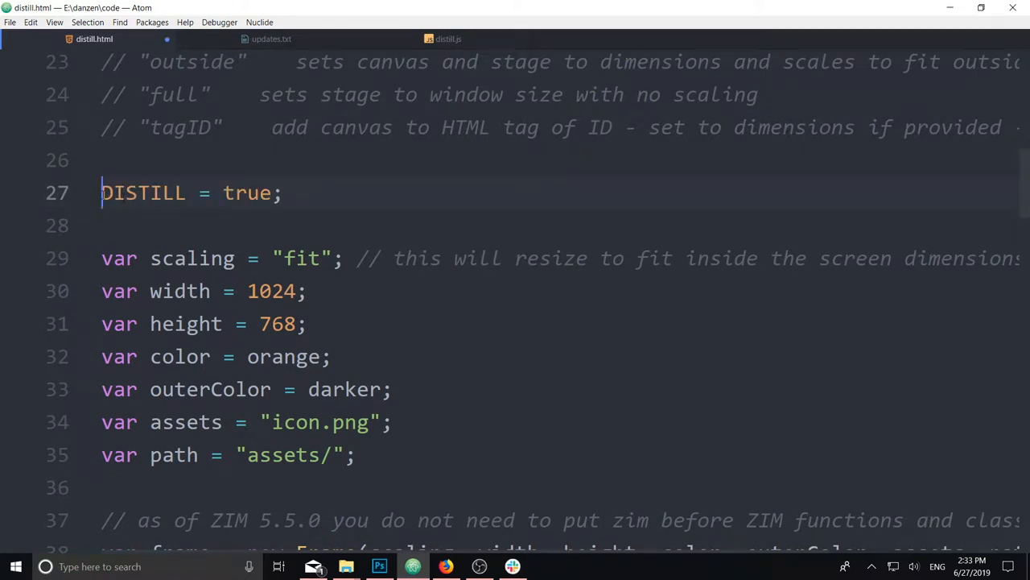
click(148, 193)
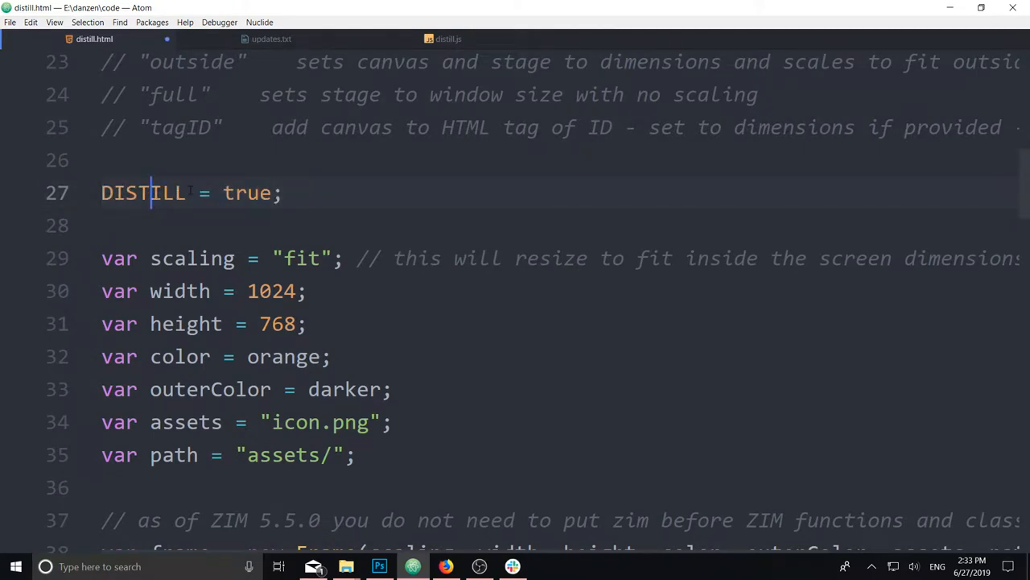
double_click(248, 193)
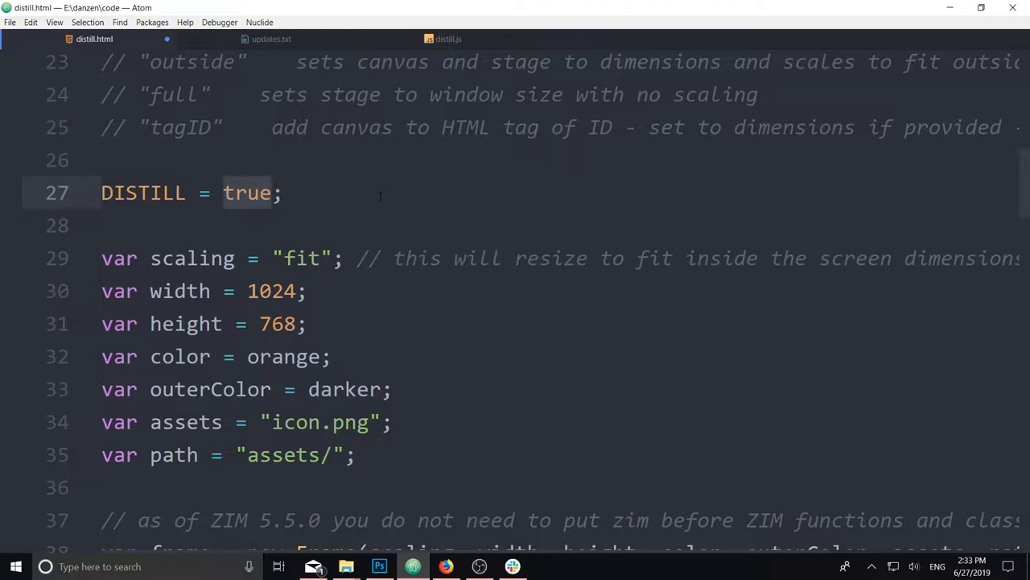
click(272, 193)
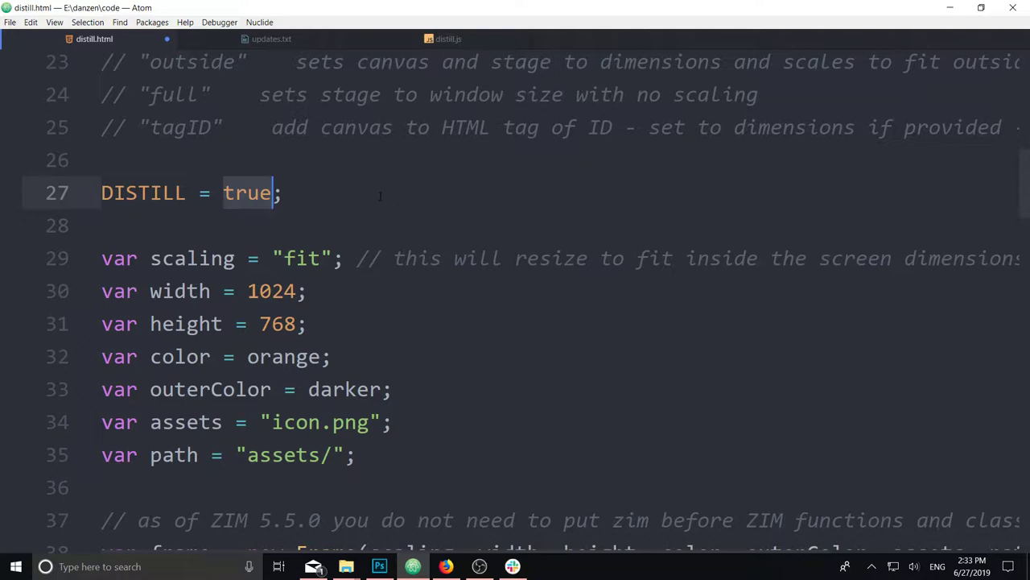
scroll(down, 3)
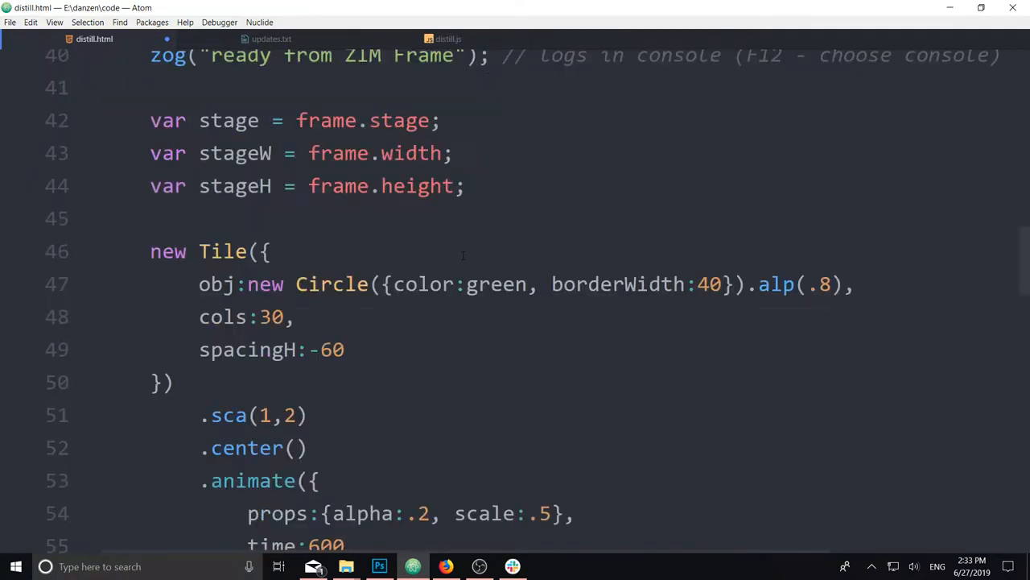
mouse_move(466, 341)
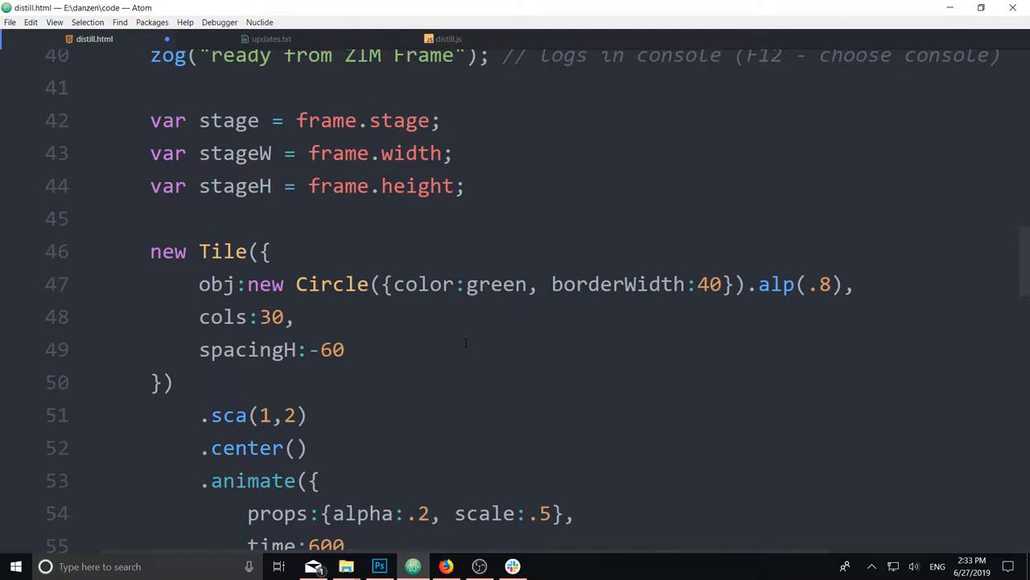
scroll(down, 3)
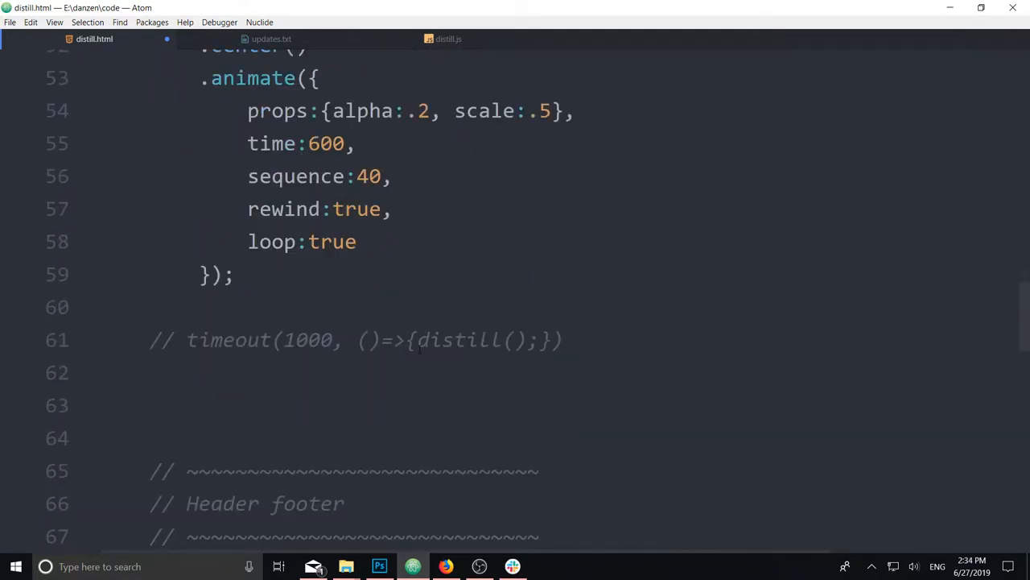
Uncomment the timeout(1000, ()=>{distill();}) line, save, and bring up zimjs.com/distill in Firefox.
click(177, 340)
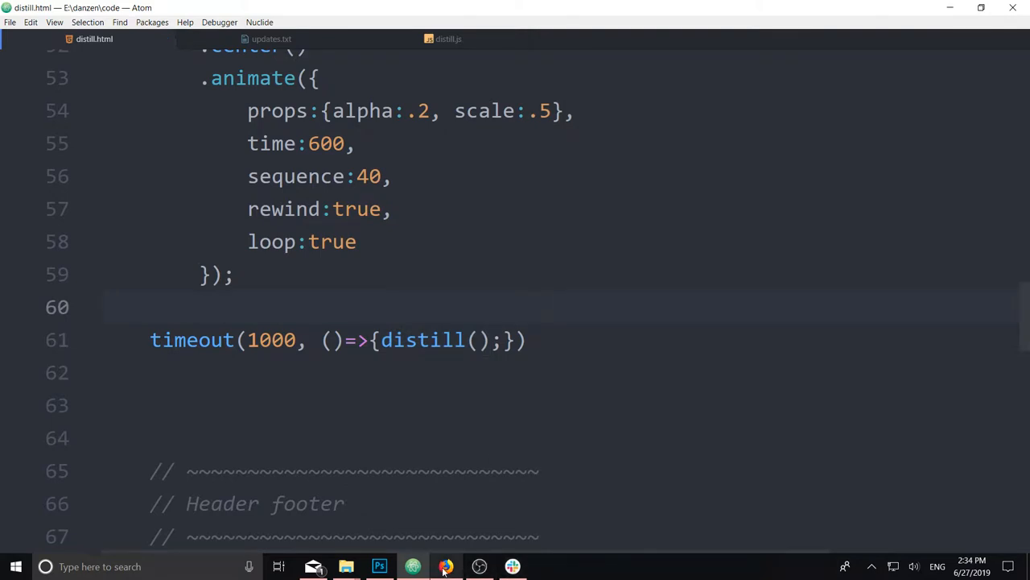
click(448, 566)
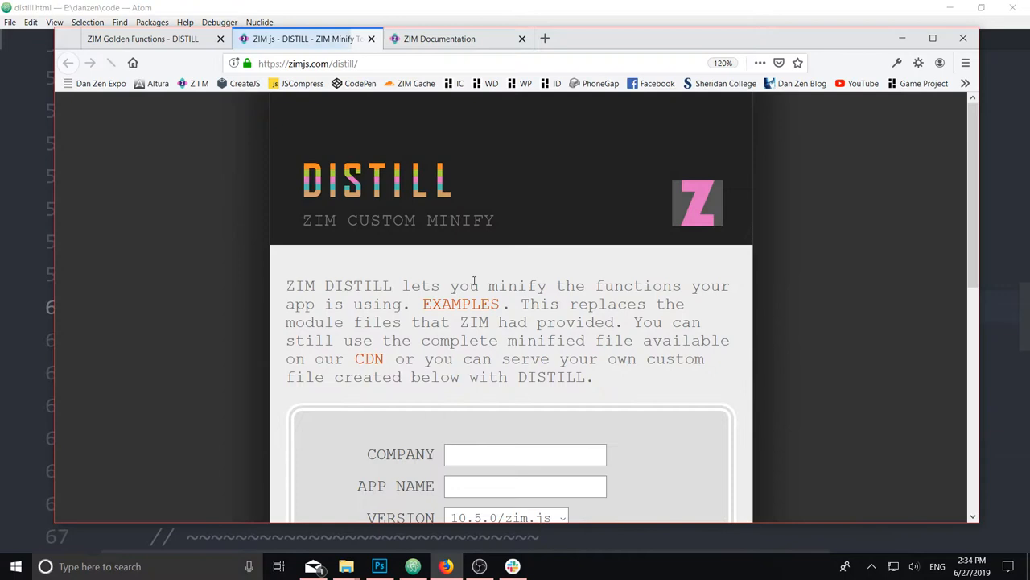
Fill the Distill form with company ZIM and app name Golden, then review the FUNCTIONS list.
scroll(down, 3)
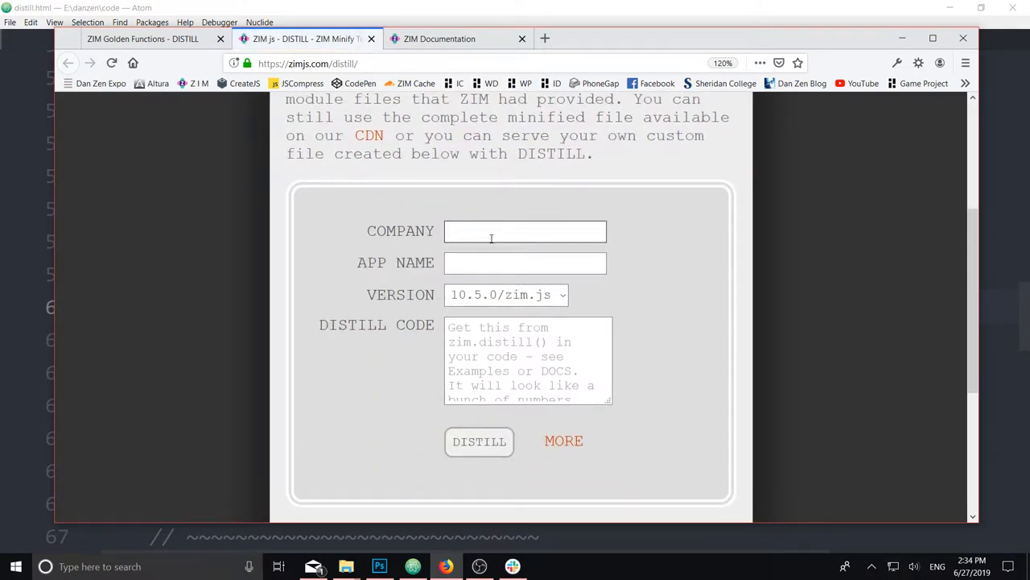
text(ZIM)
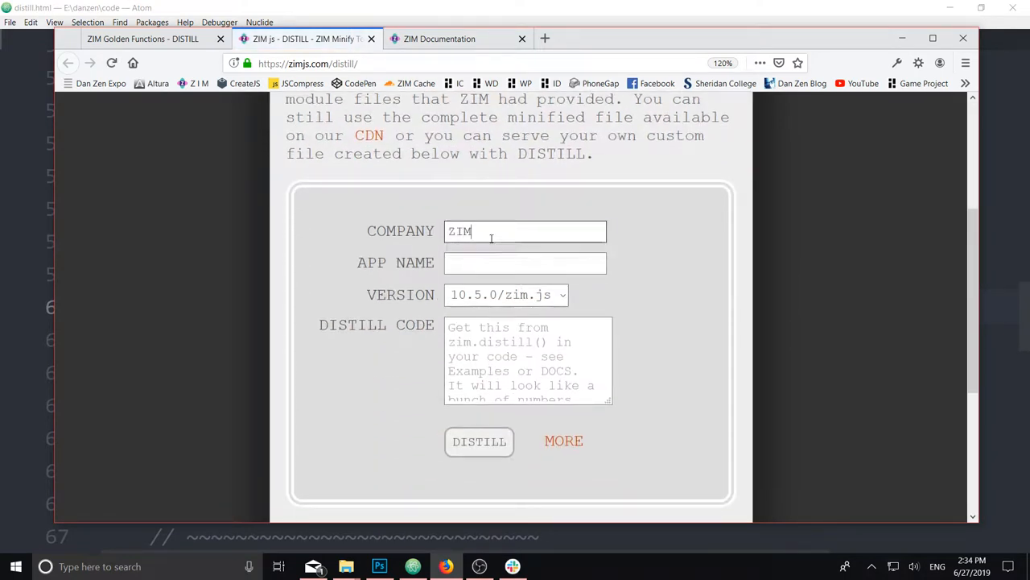
text(Golden)
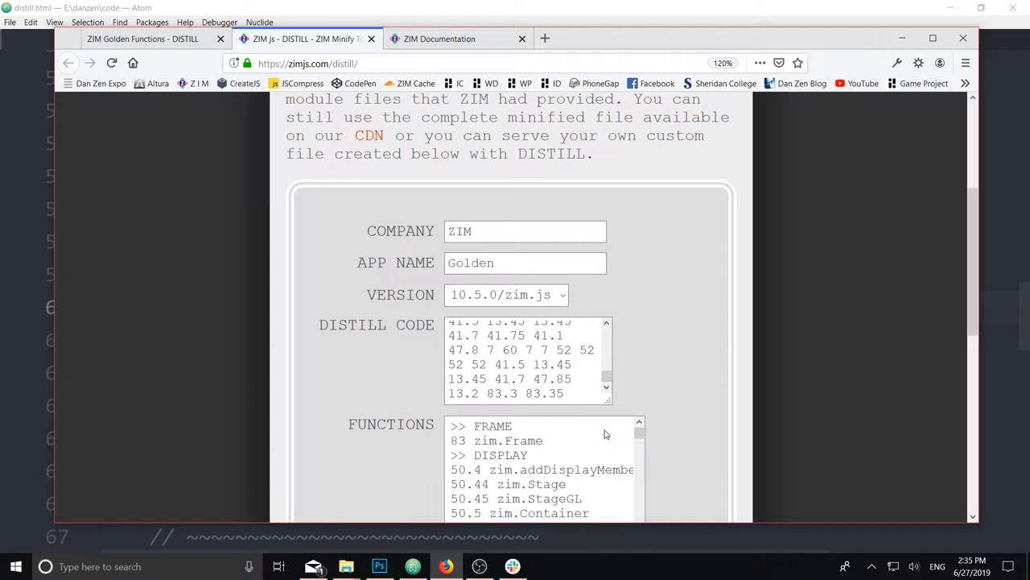
scroll(down, 3)
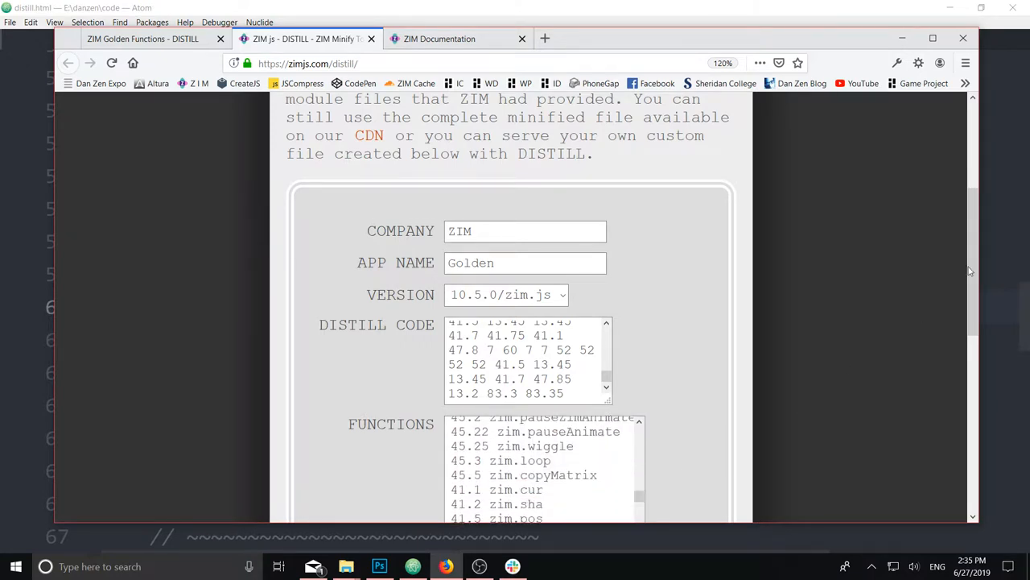
scroll(down, 3)
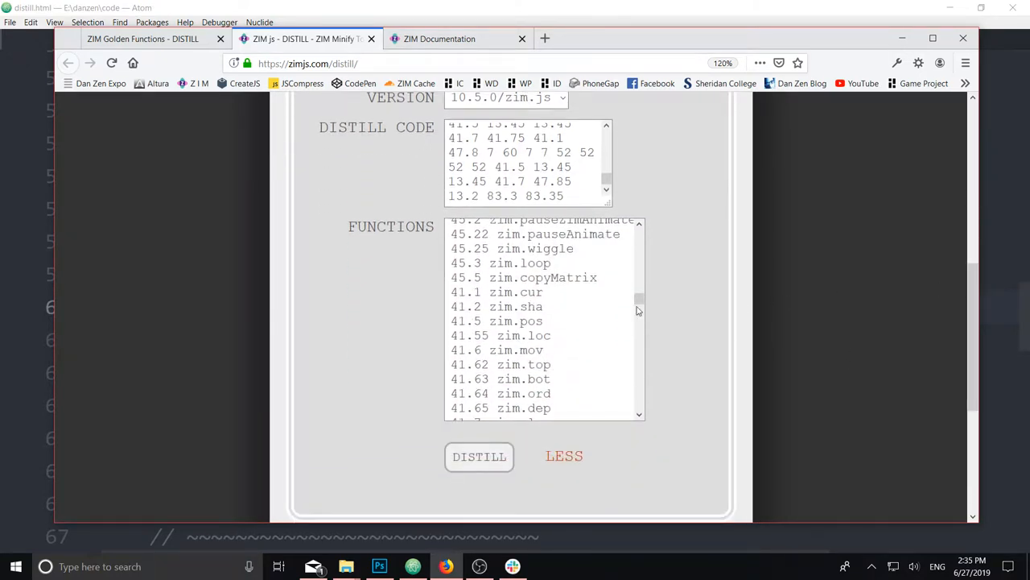
scroll(down, 3)
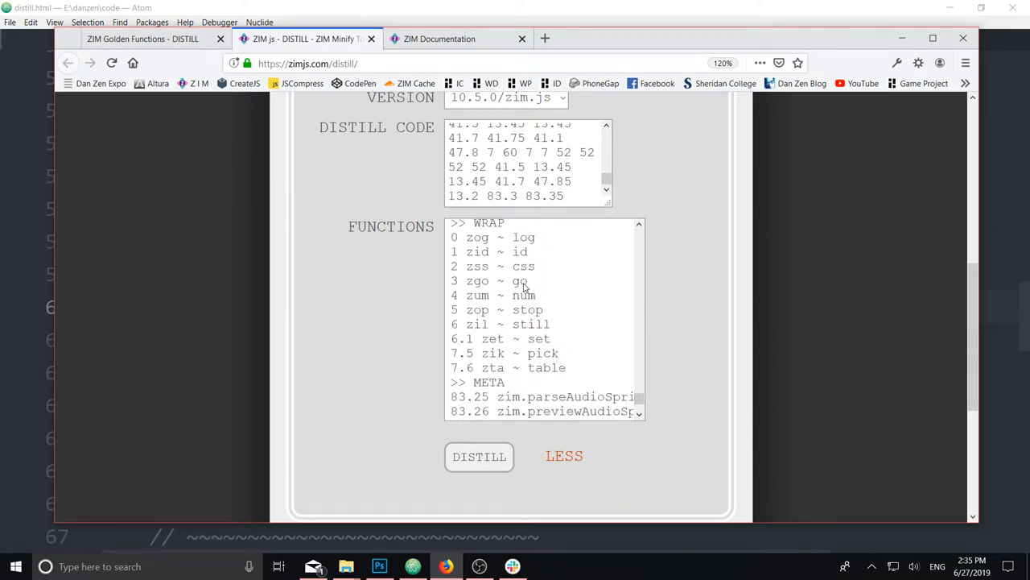
Run DISTILL, continue past the security warning, and select the generated 103.5 KB Golden code.
click(507, 280)
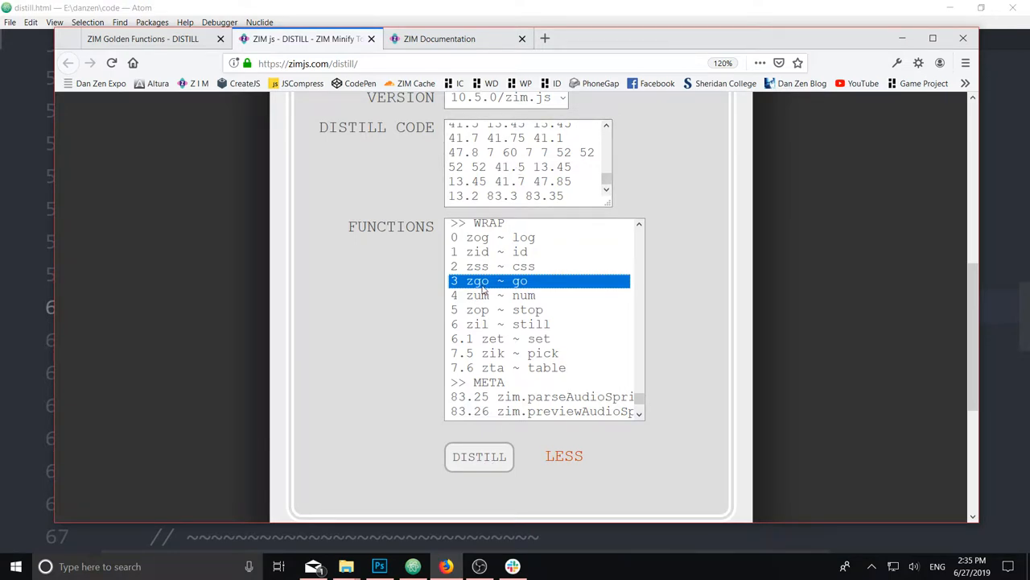
mouse_move(498, 295)
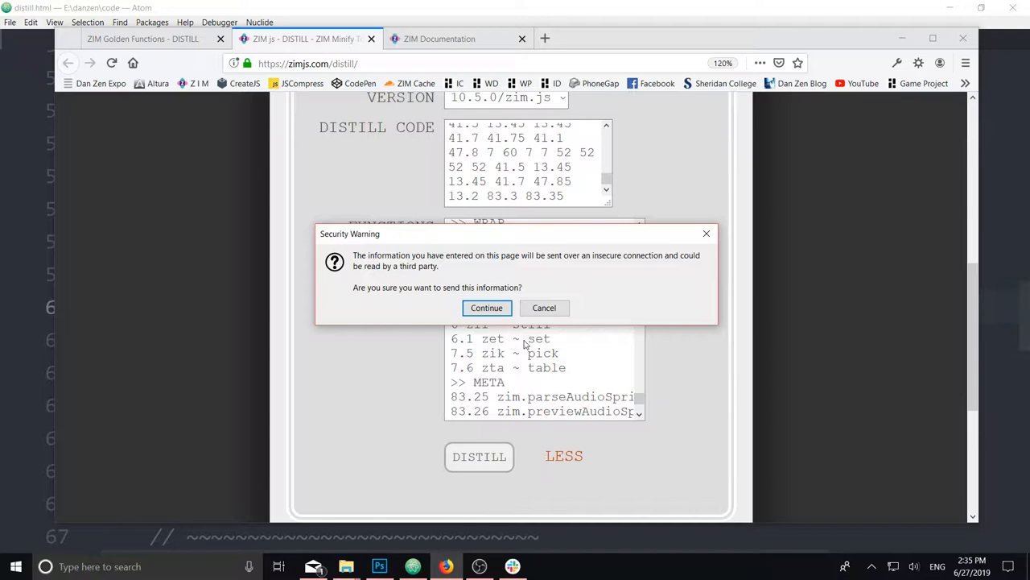
click(486, 308)
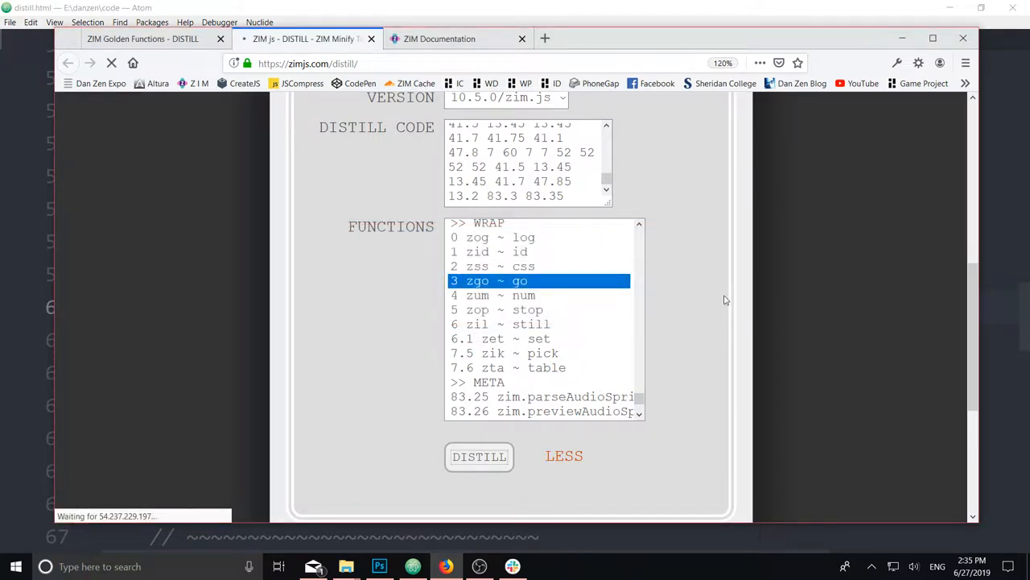
click(480, 458)
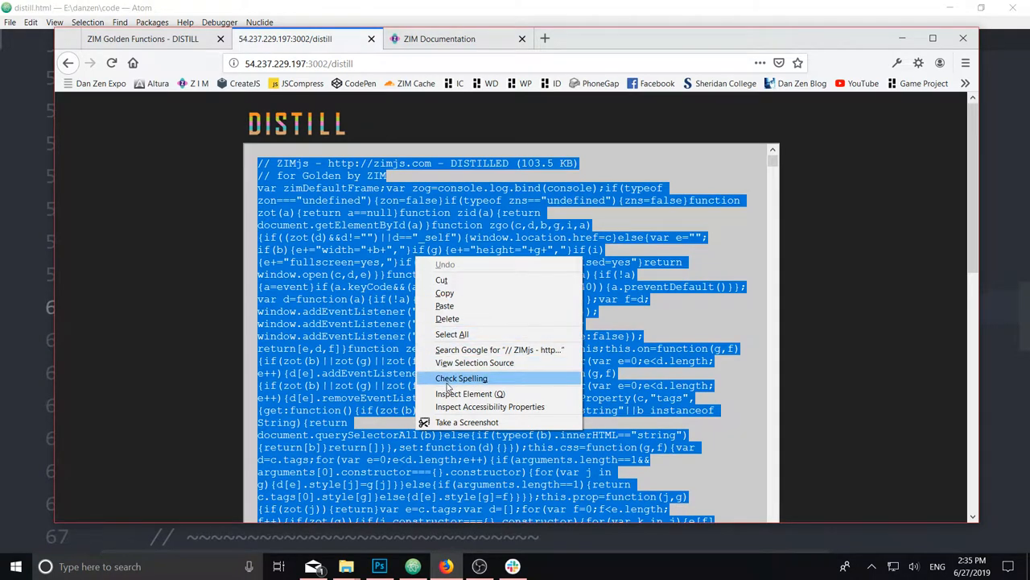
Copy the distilled code into distill.js, save it, and return to distill.html.
click(408, 100)
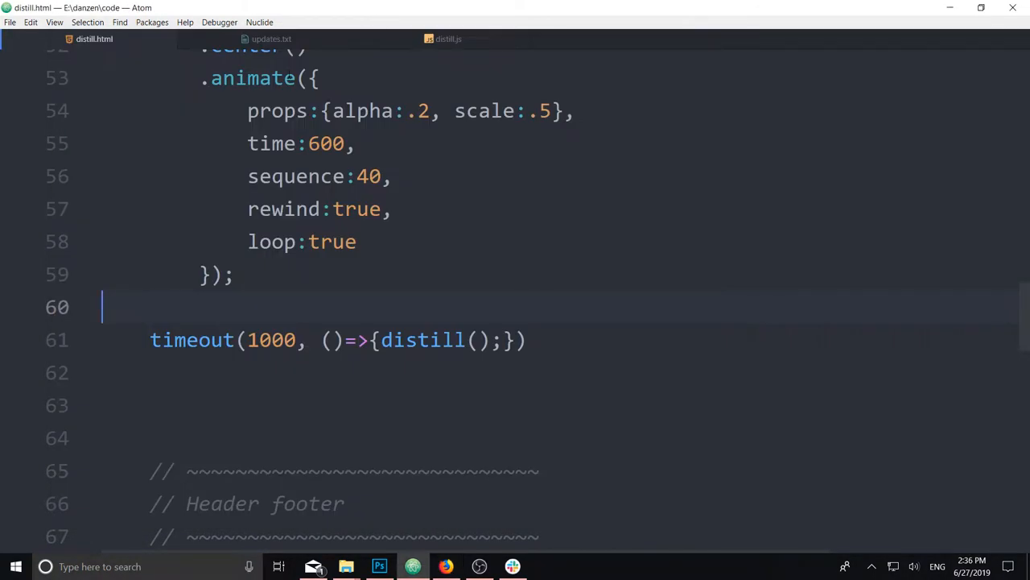
click(447, 38)
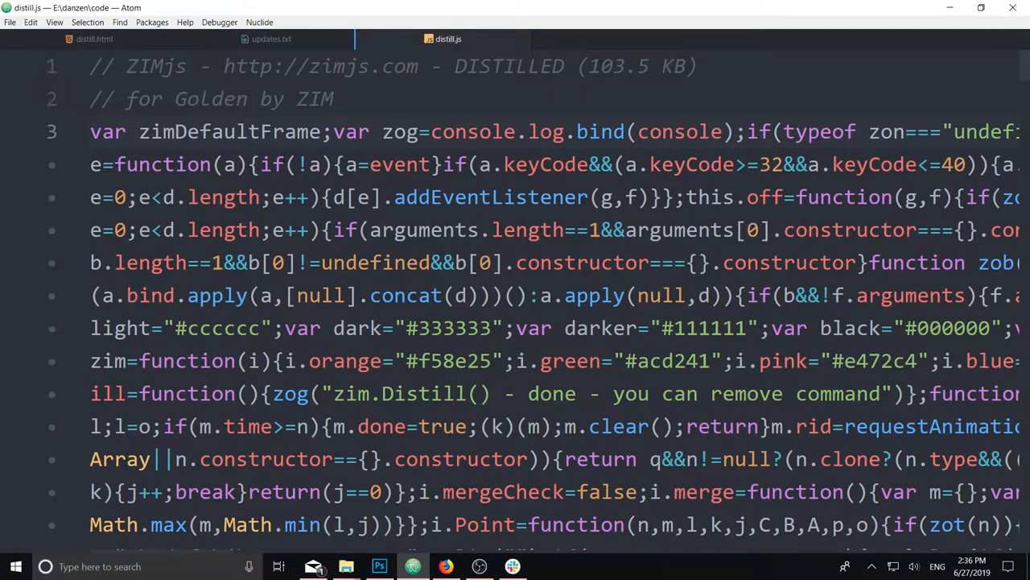
click(277, 39)
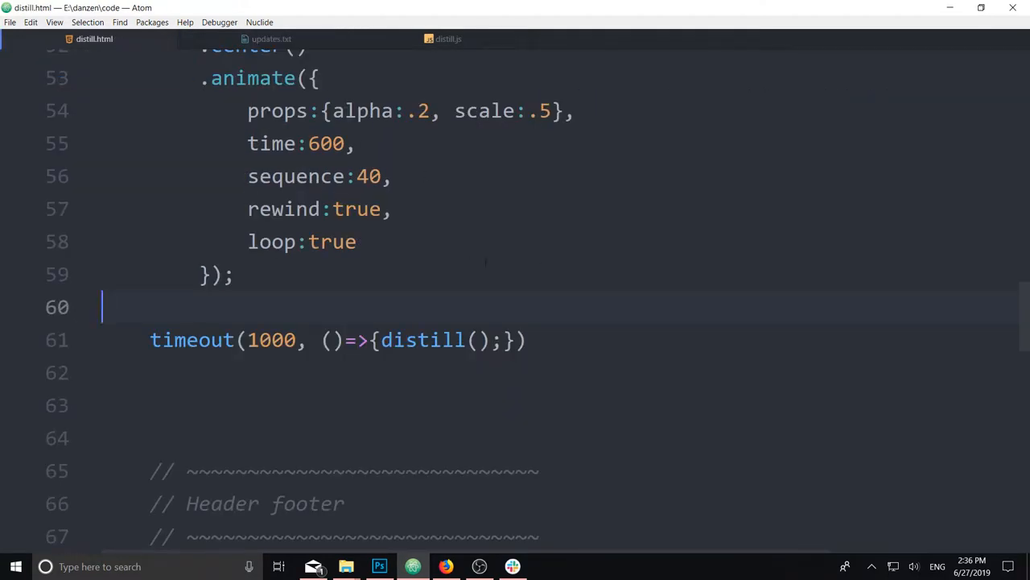
Comment out the zim.js CDN script tag and activate the distill.js script tag instead.
scroll(up, 3)
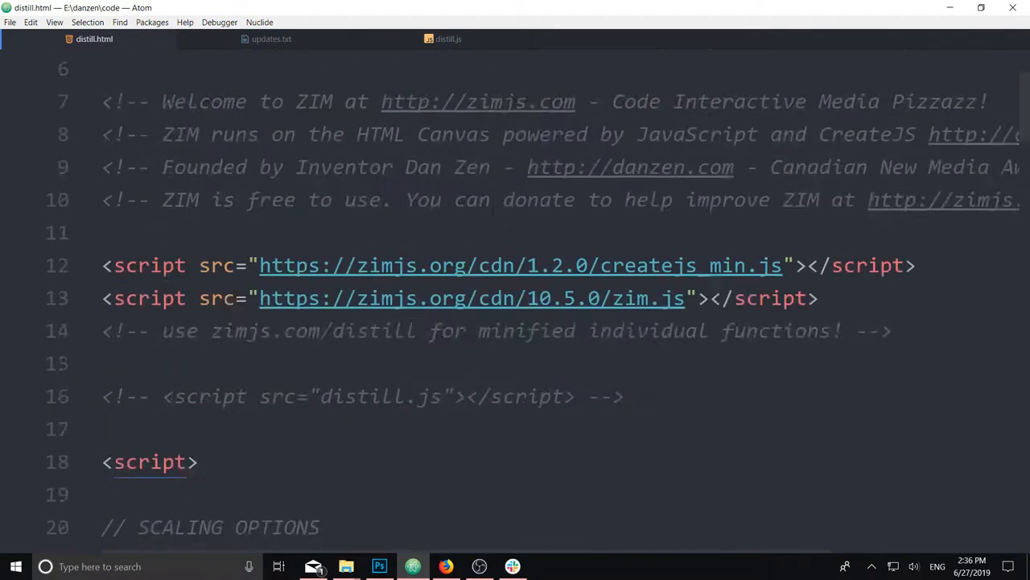
scroll(down, 3)
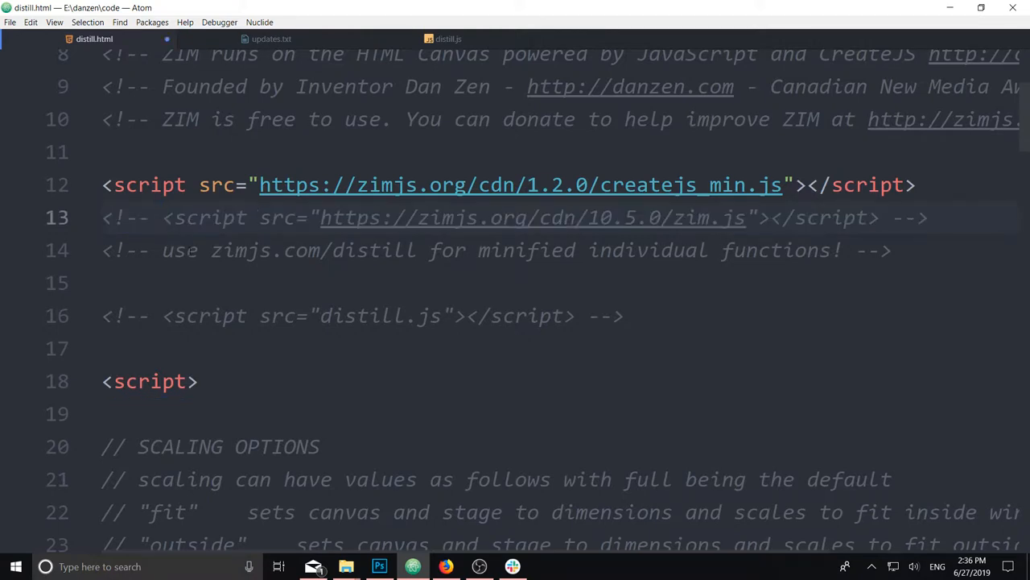
click(151, 315)
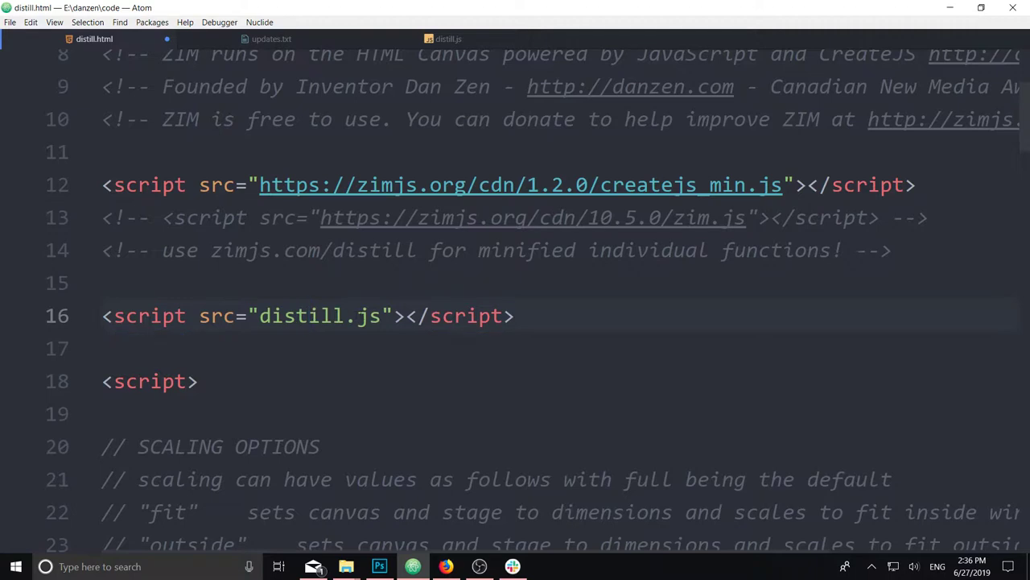
double_click(319, 316)
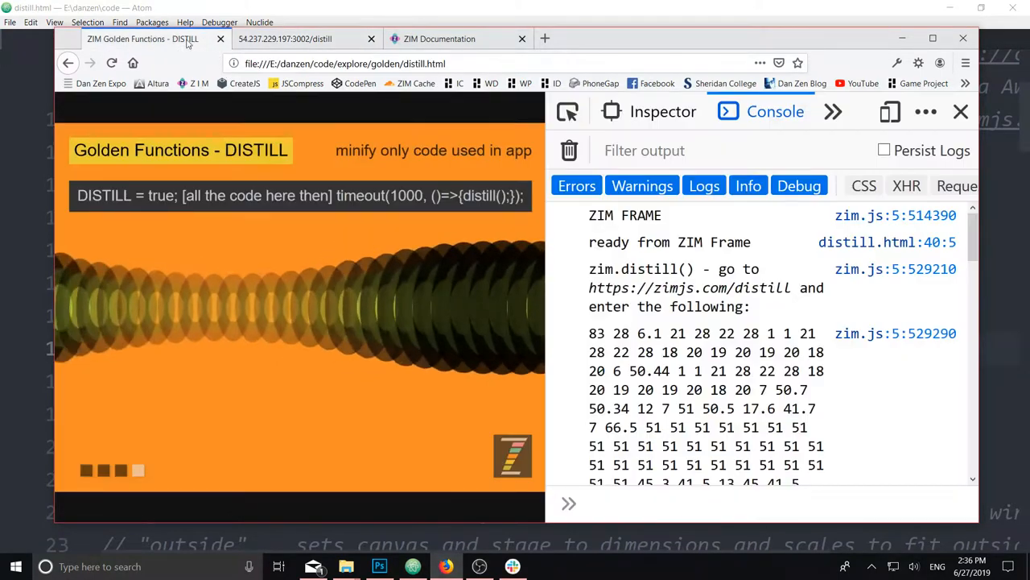
Reload the demo on distill.js, confirm the console reports distill done, and visit the ZIMON page.
click(570, 151)
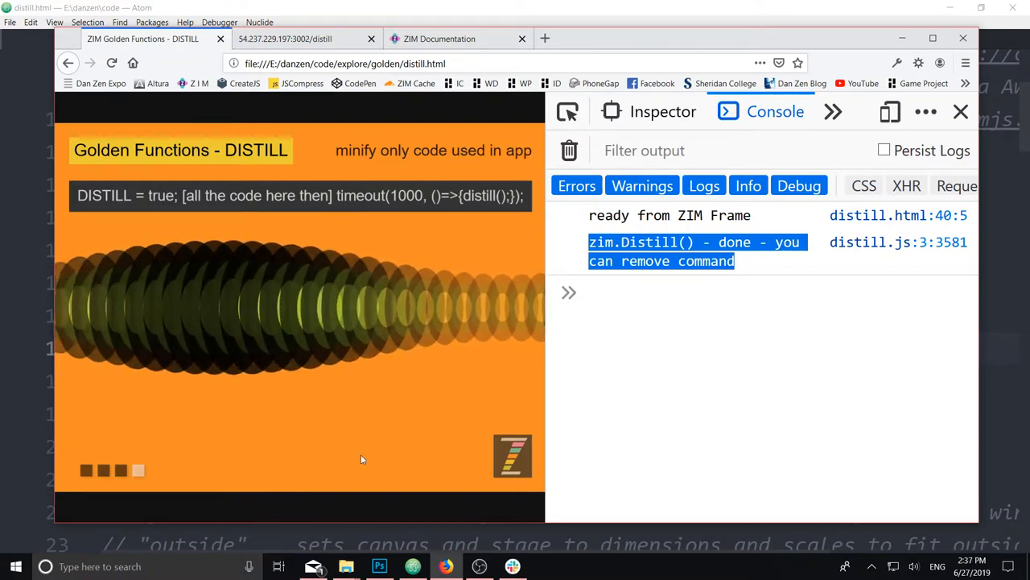
click(138, 470)
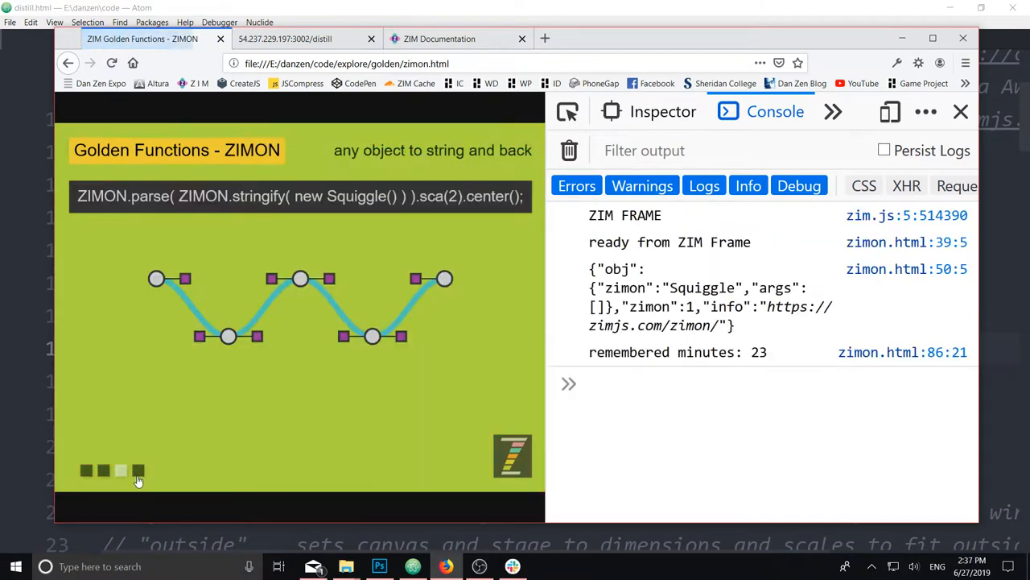
click(119, 470)
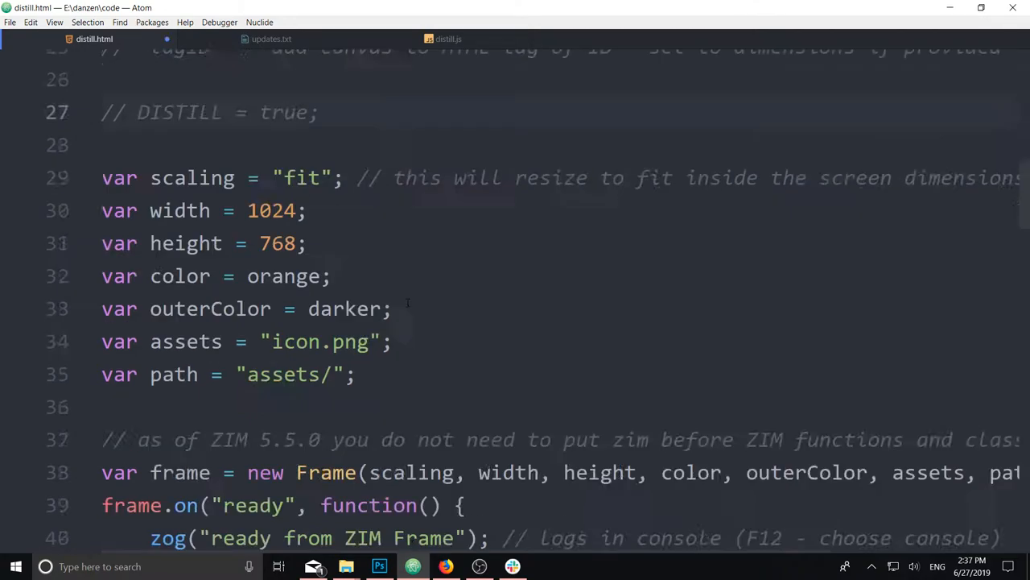
Back in Atom, scroll through distill.html to review the DISTILL settings.
scroll(down, 3)
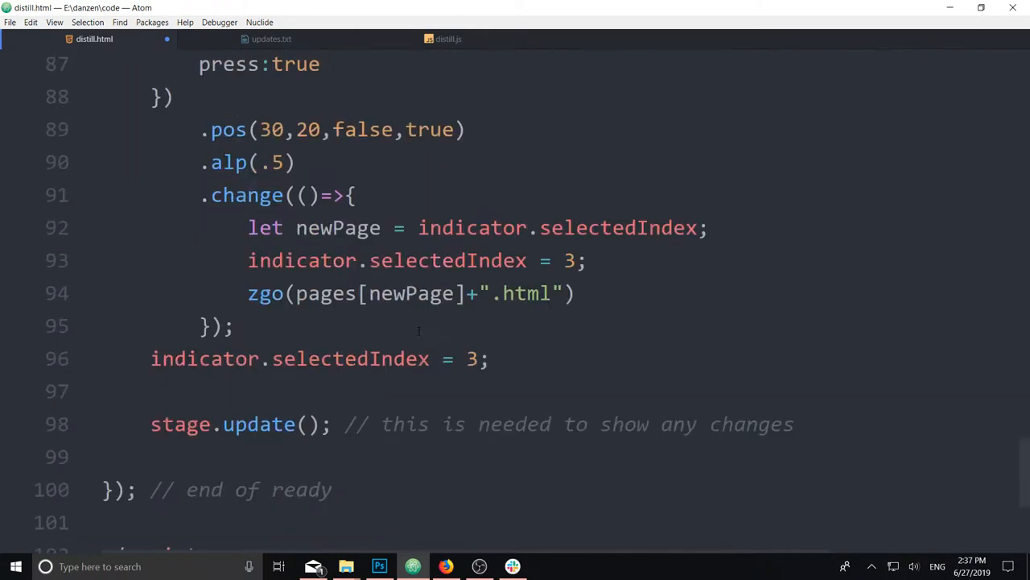
scroll(up, 3)
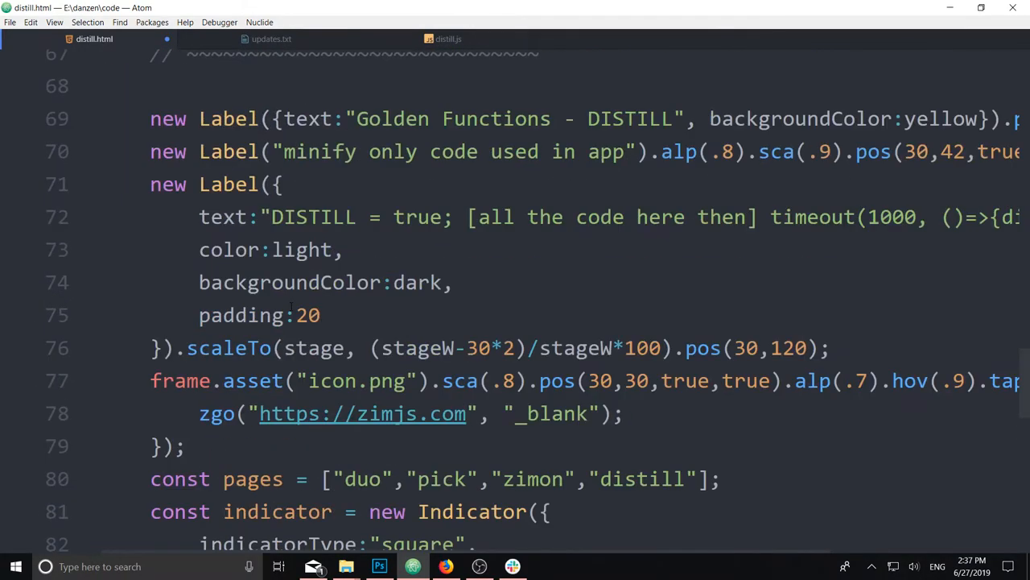
scroll(up, 3)
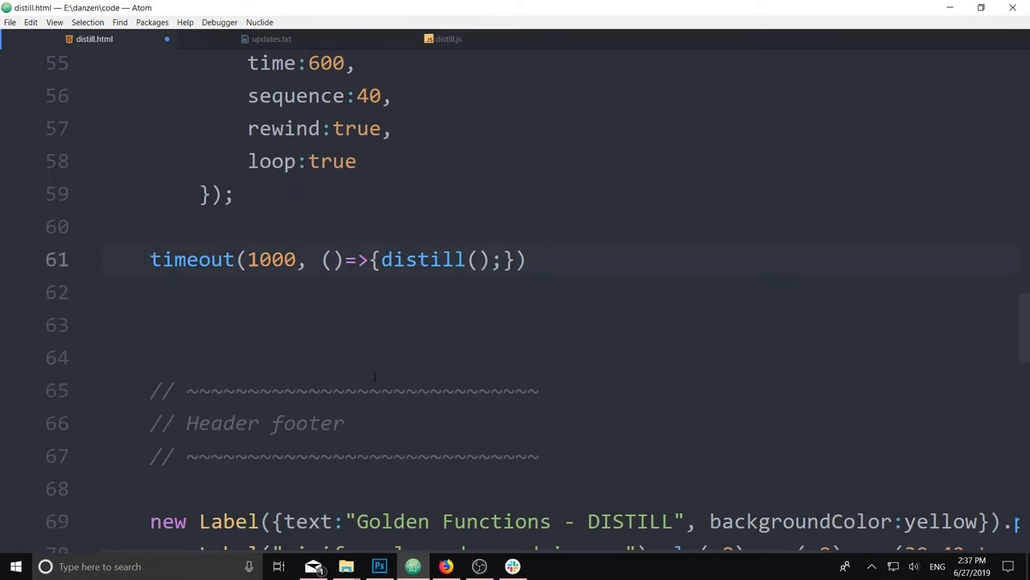